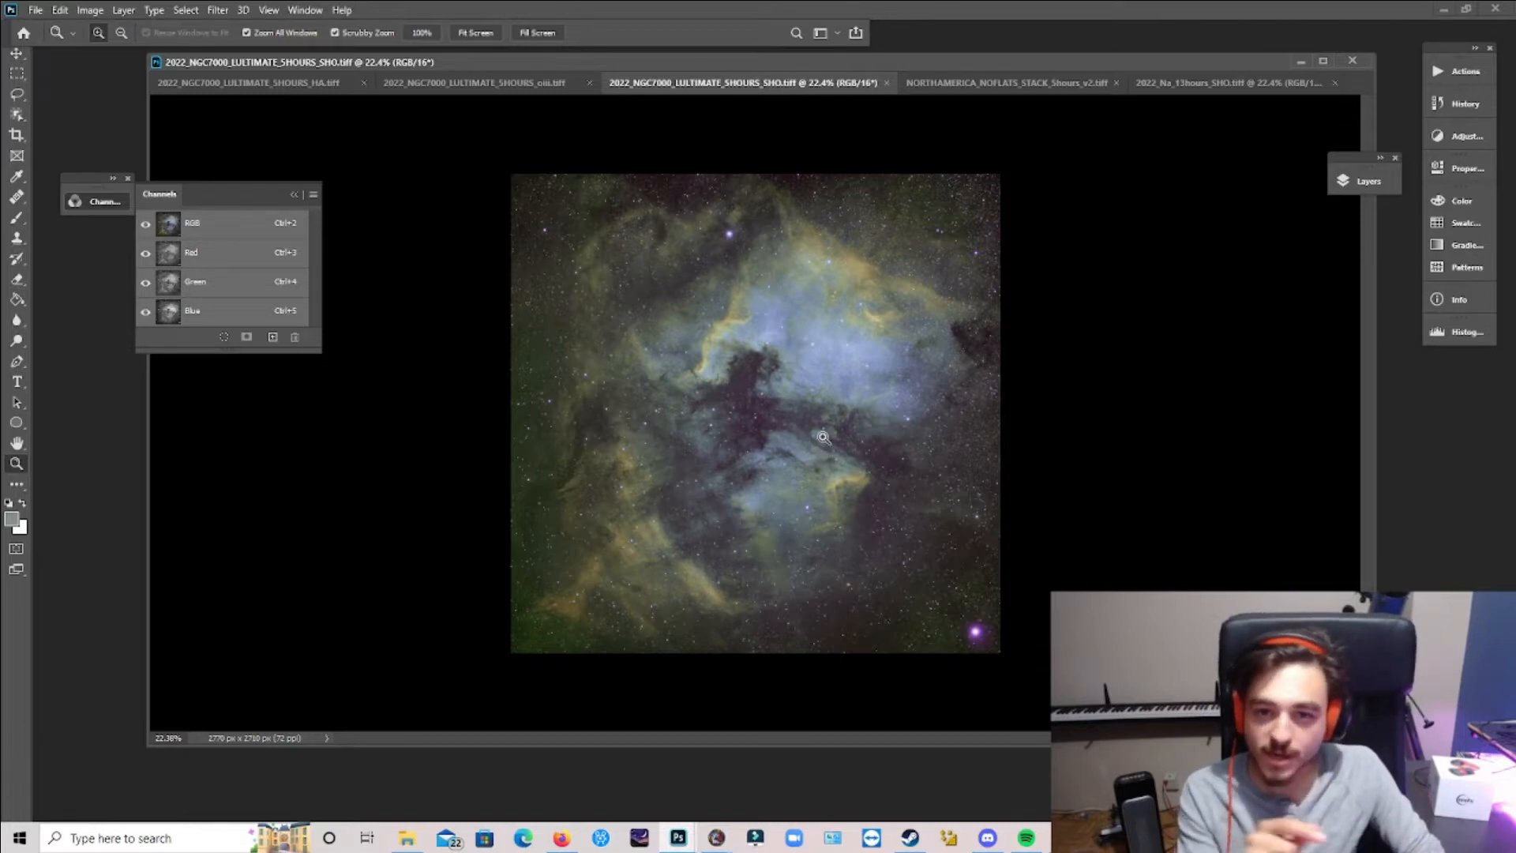
Make the NORTHAMERICA_NOFLATS_STACK_5hours_v2.tiff document active for comparison with the Ultimate SHO image
click(952, 82)
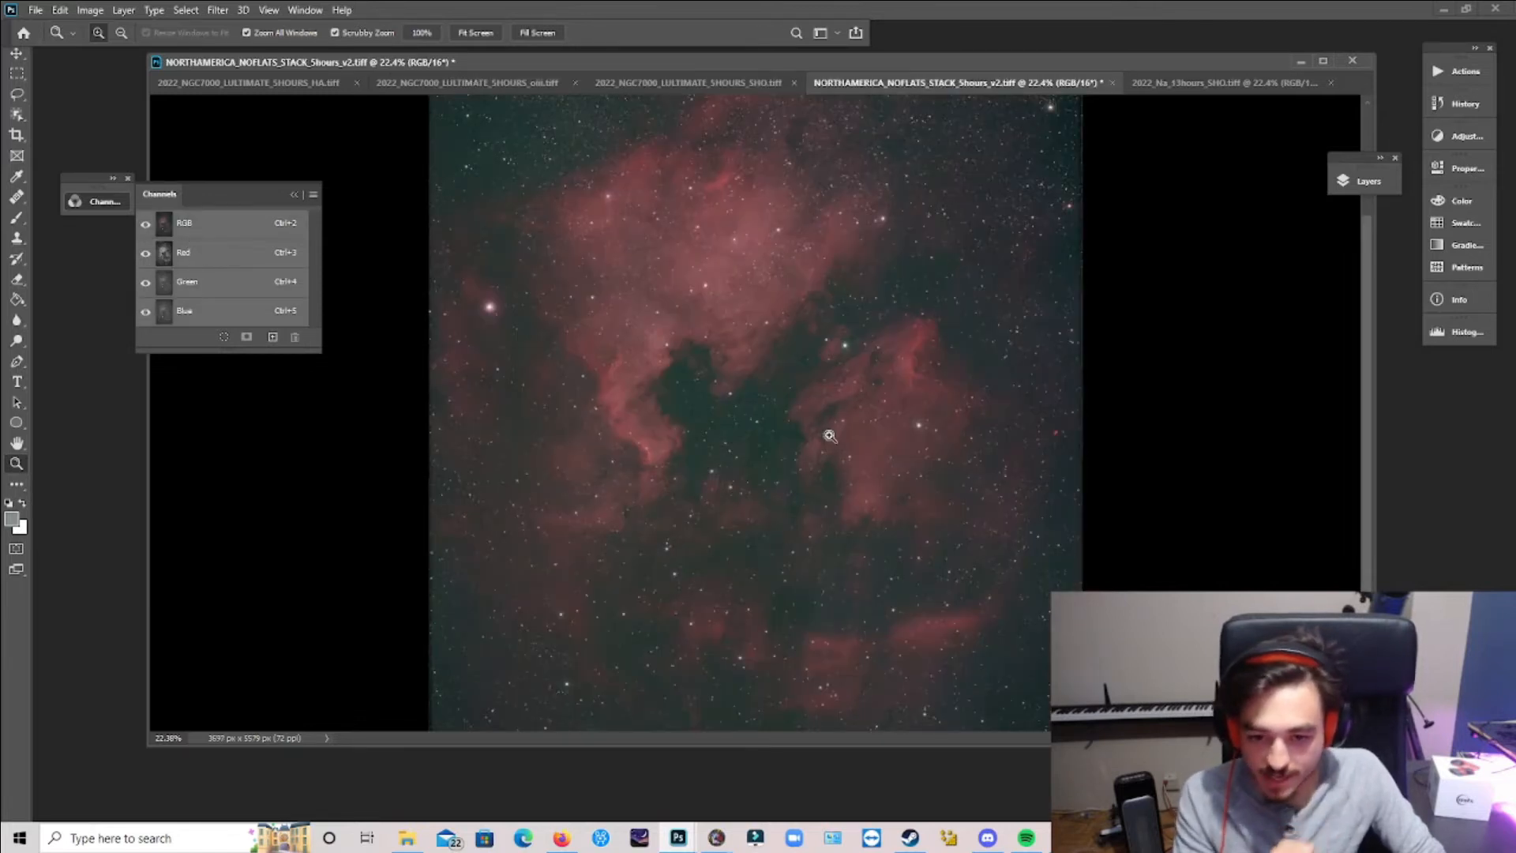
Display only the Blue channel of the no-flats stack as a grayscale view
click(183, 309)
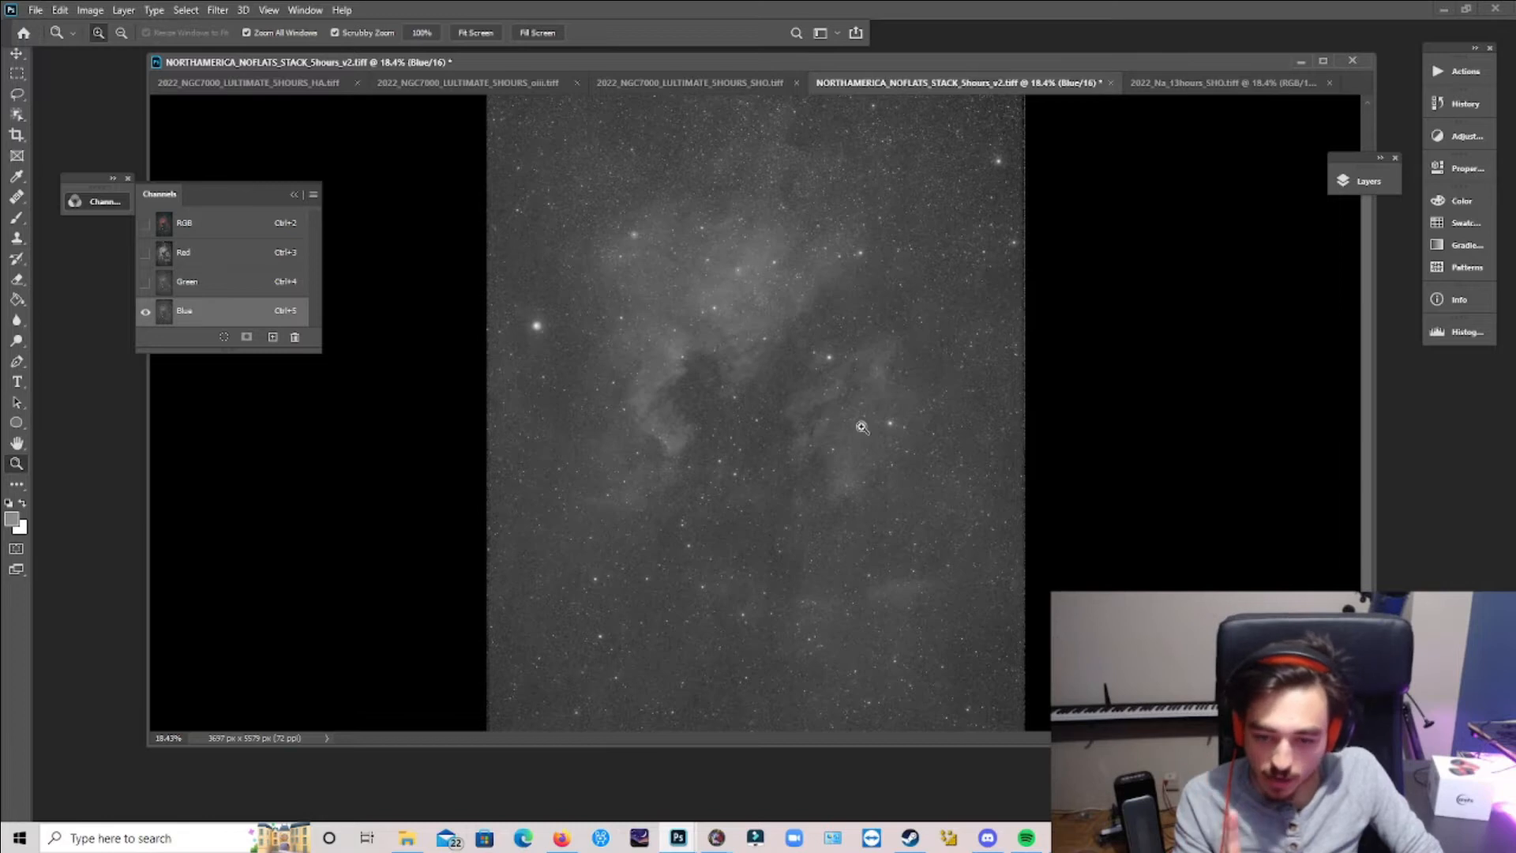
click(1226, 83)
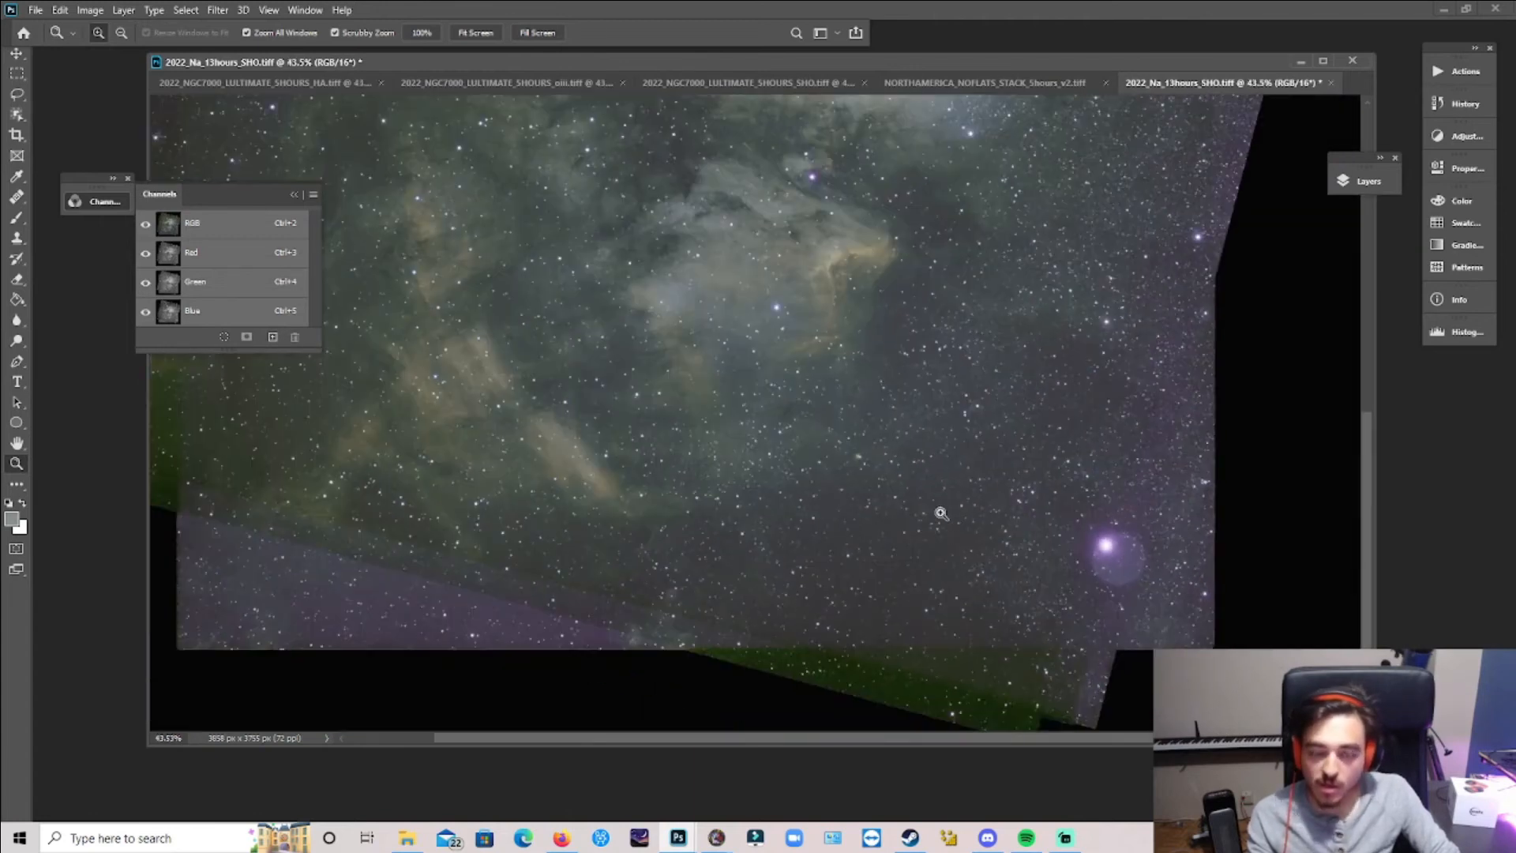
Show the Na SHO stack's Green channel alone, then bring up the Ultimate 5-hour OIII document
click(194, 282)
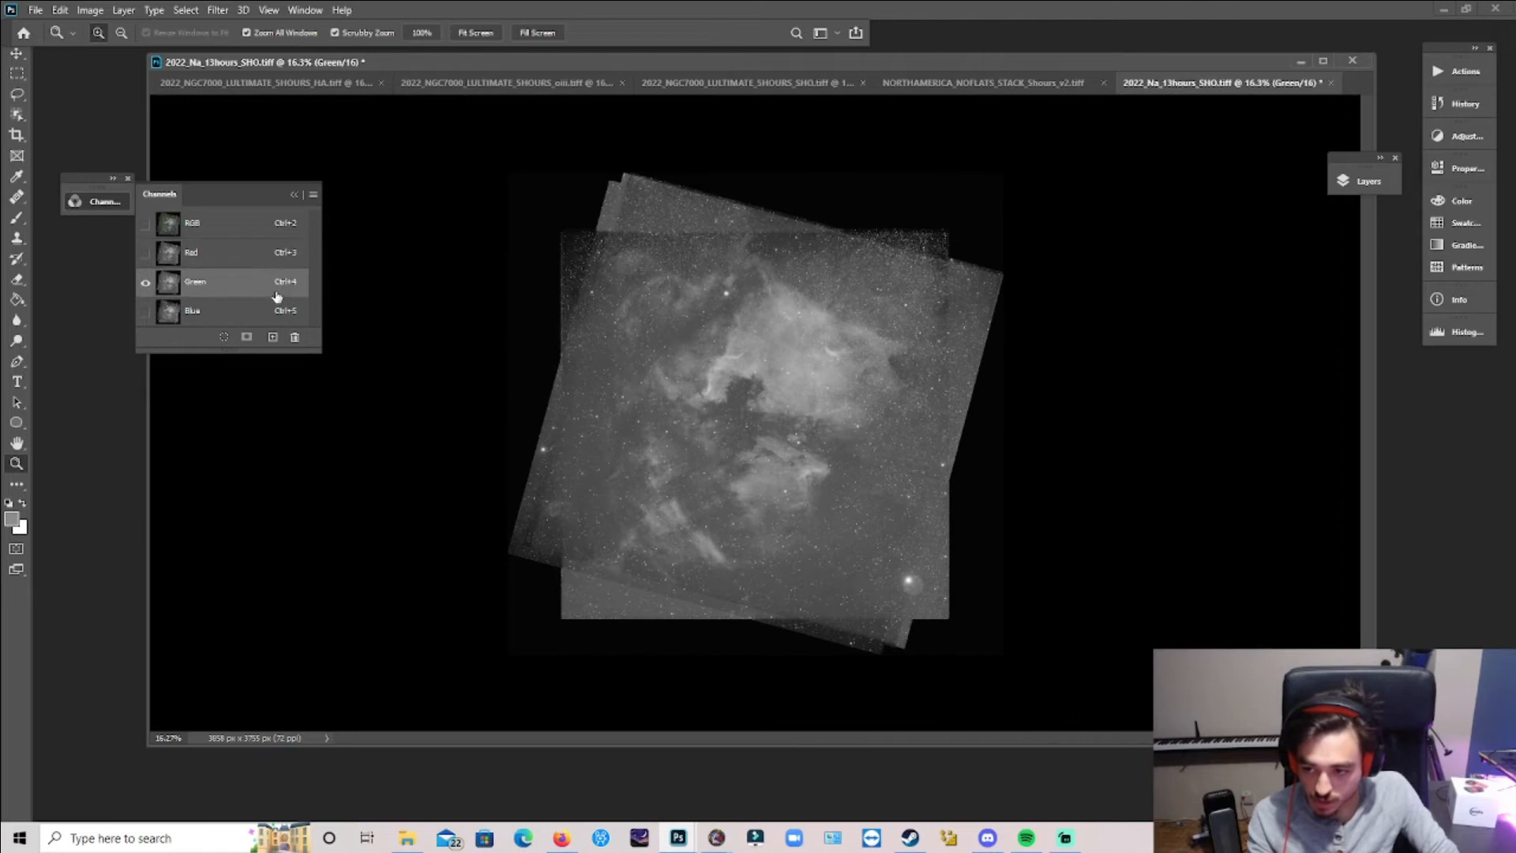
click(518, 82)
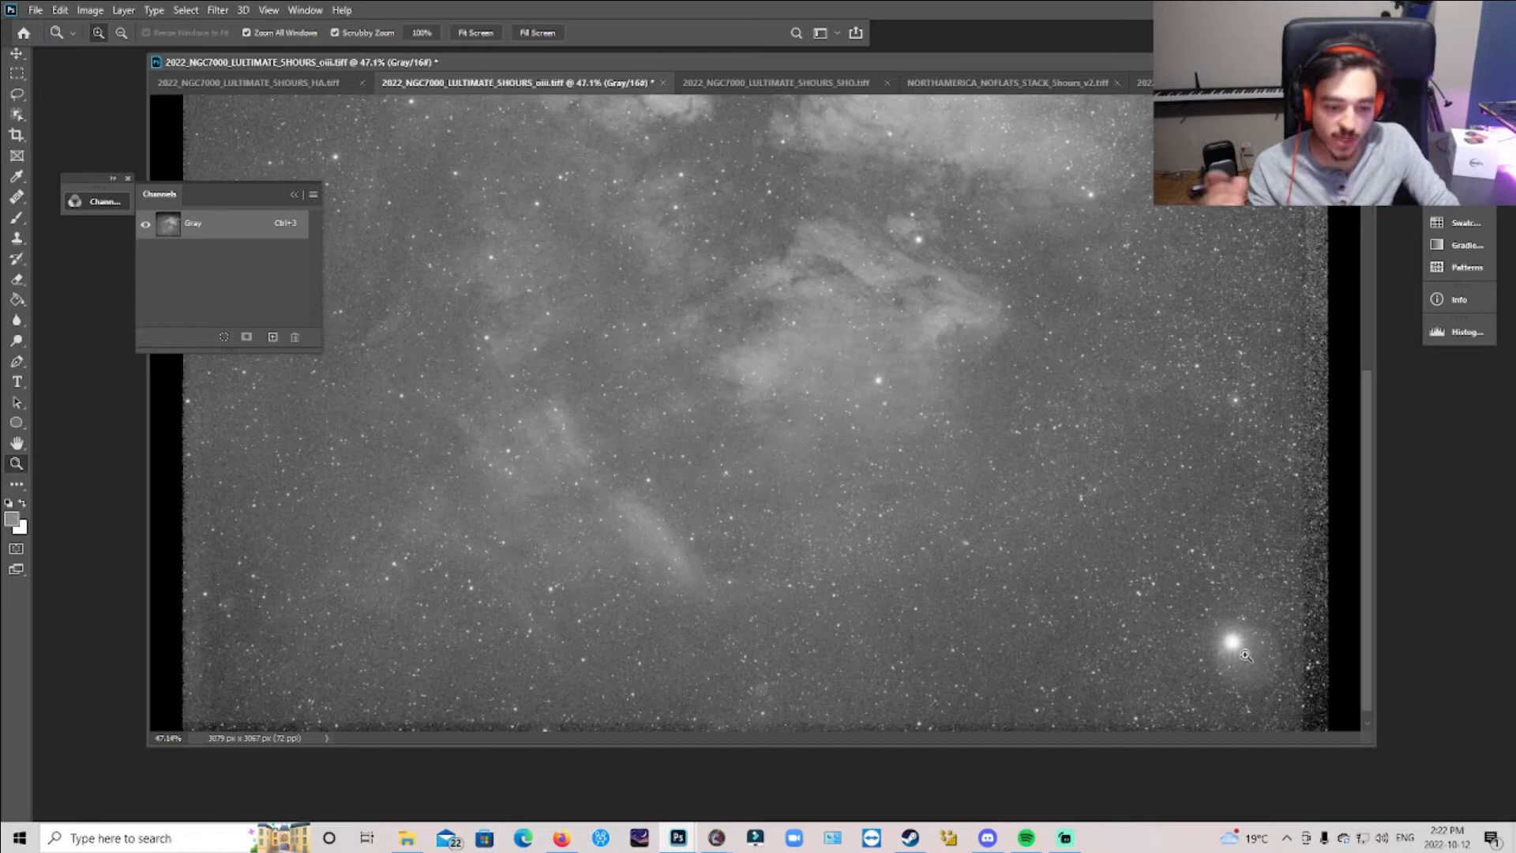
Make the Ultimate 5-hour Ha stack active to examine a bright star's halo
click(246, 82)
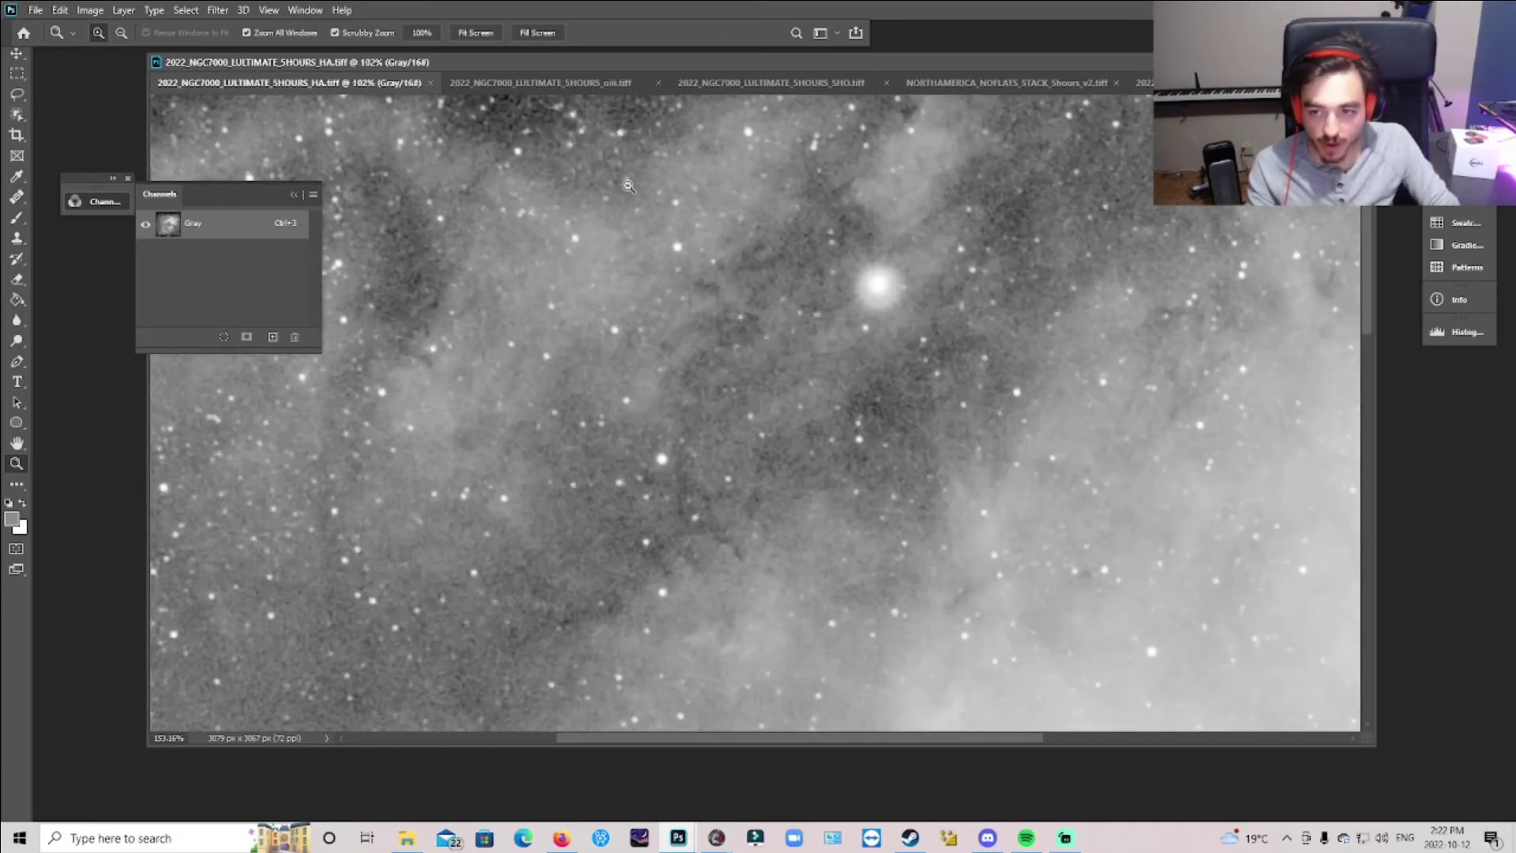